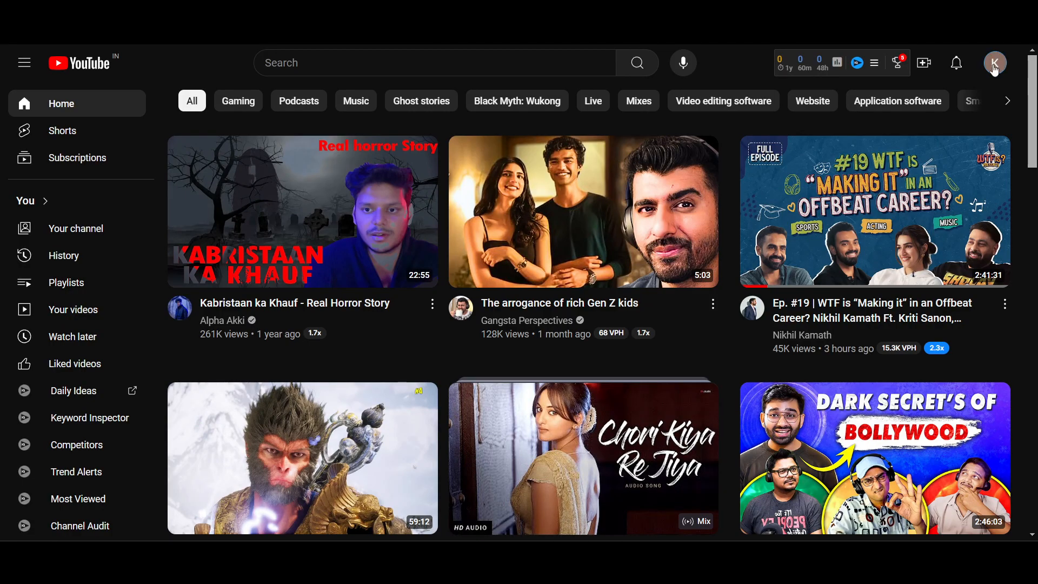
Go to YouTube Studio from the account avatar menu.
{"action": "left_click", "coordinate": [995, 63]}
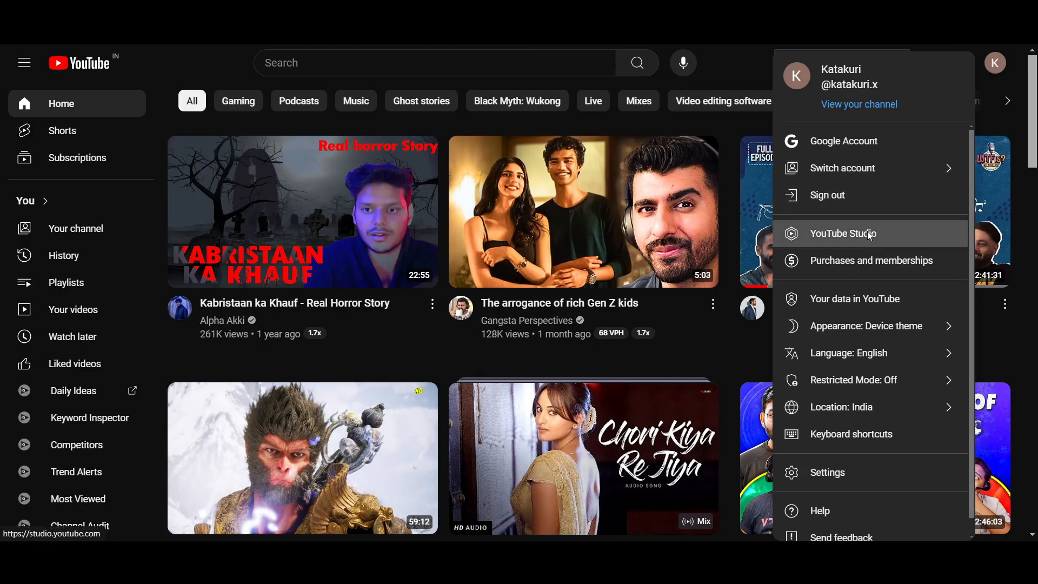
{"action": "left_click", "coordinate": [843, 234]}
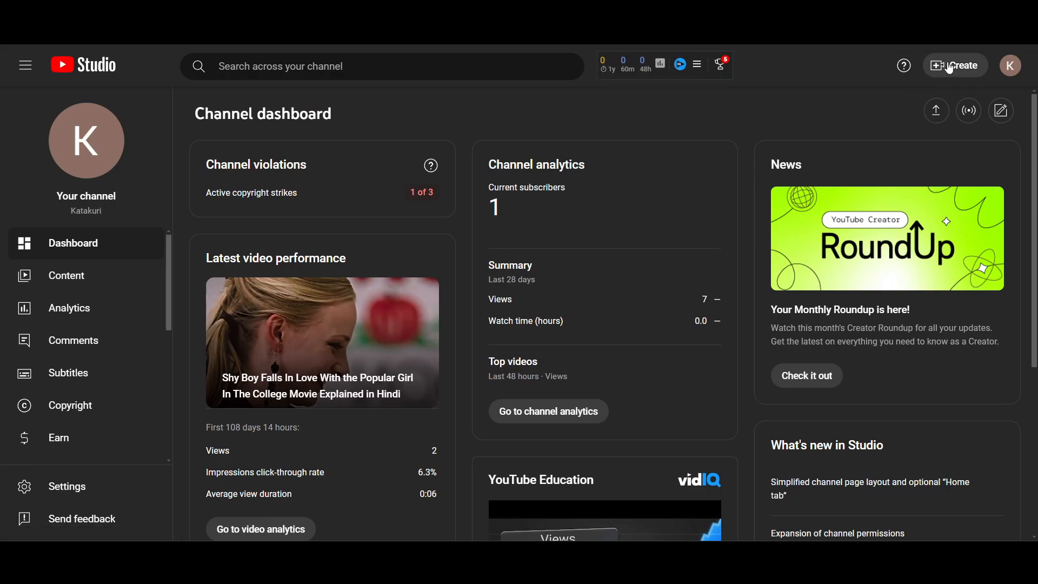
Start a new video upload from the Create menu.
{"action": "left_click", "coordinate": [955, 66]}
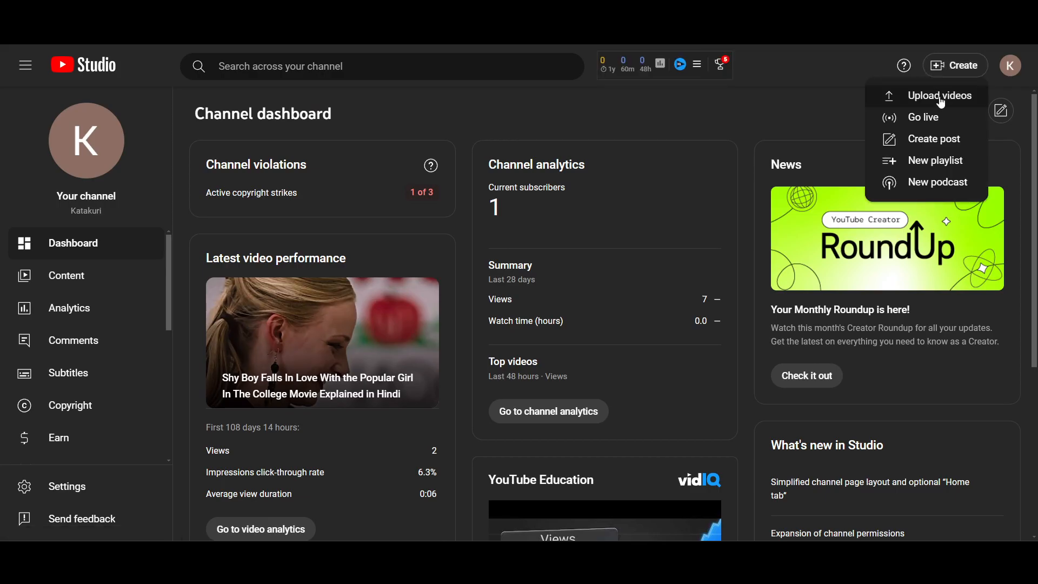
{"action": "left_click", "coordinate": [938, 95]}
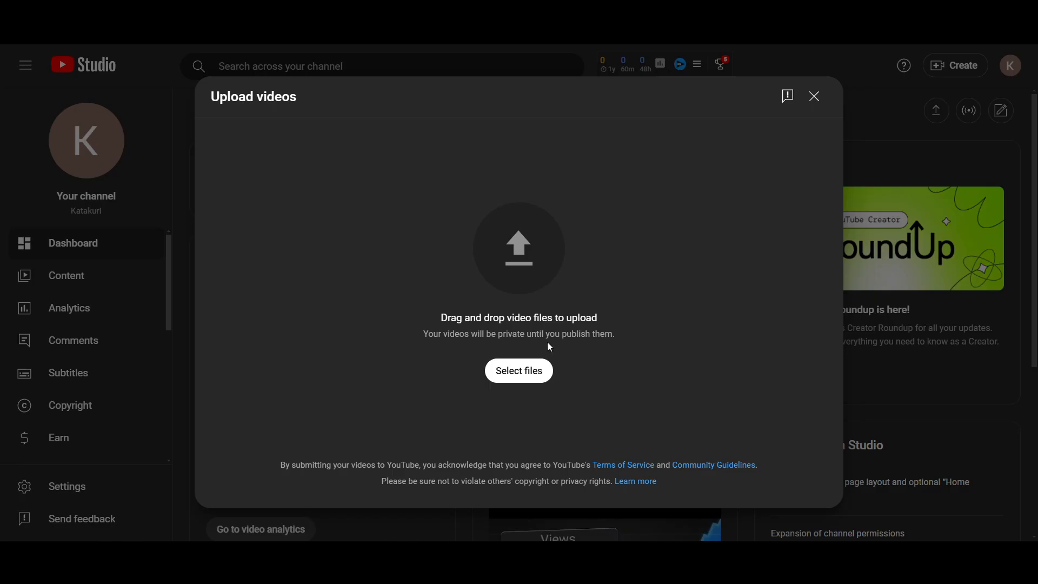
{"action": "mouse_move", "coordinate": [601, 362]}
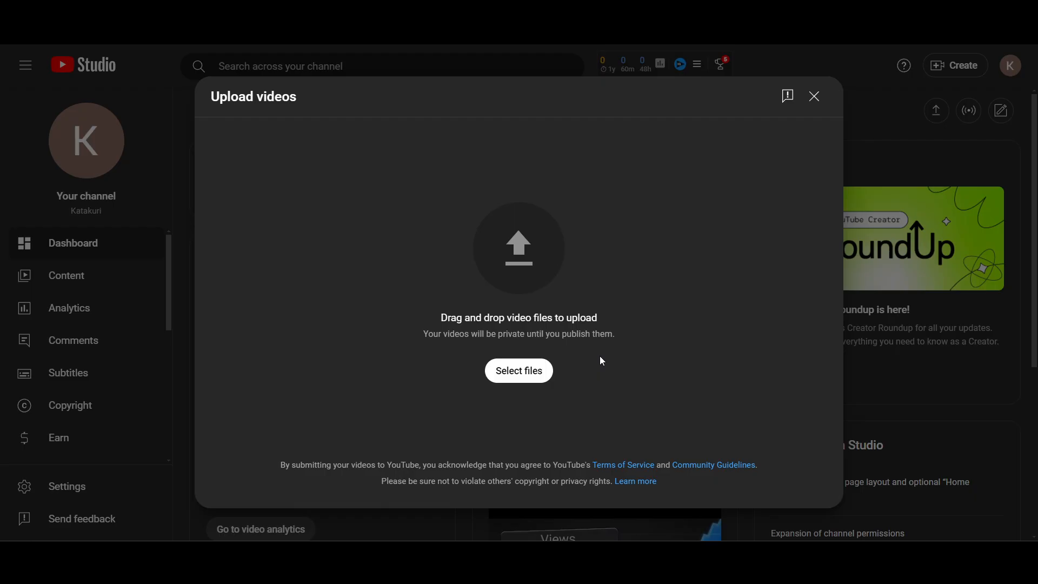
{"action": "mouse_move", "coordinate": [638, 418]}
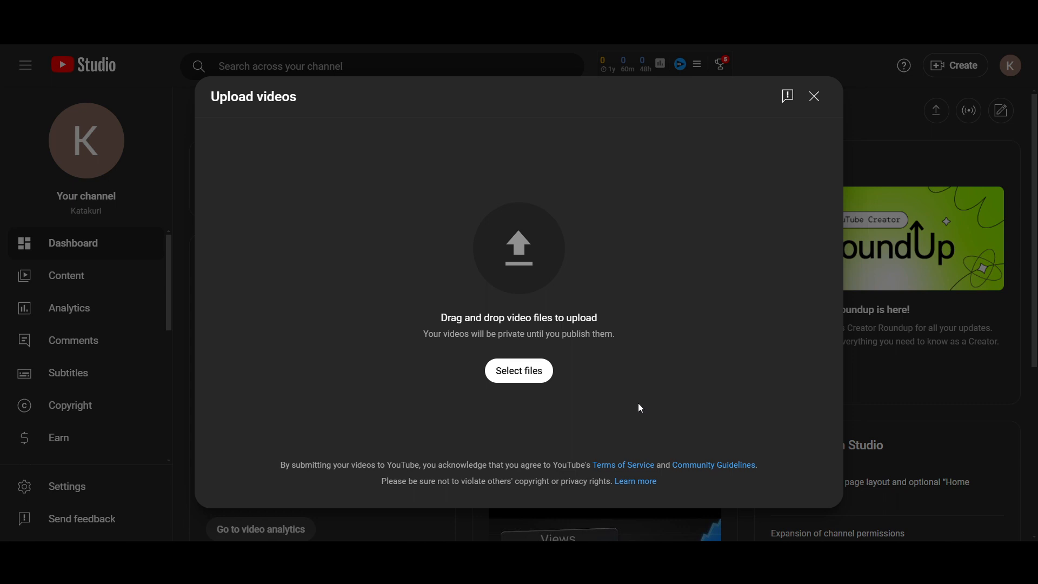
{"action": "mouse_move", "coordinate": [659, 339]}
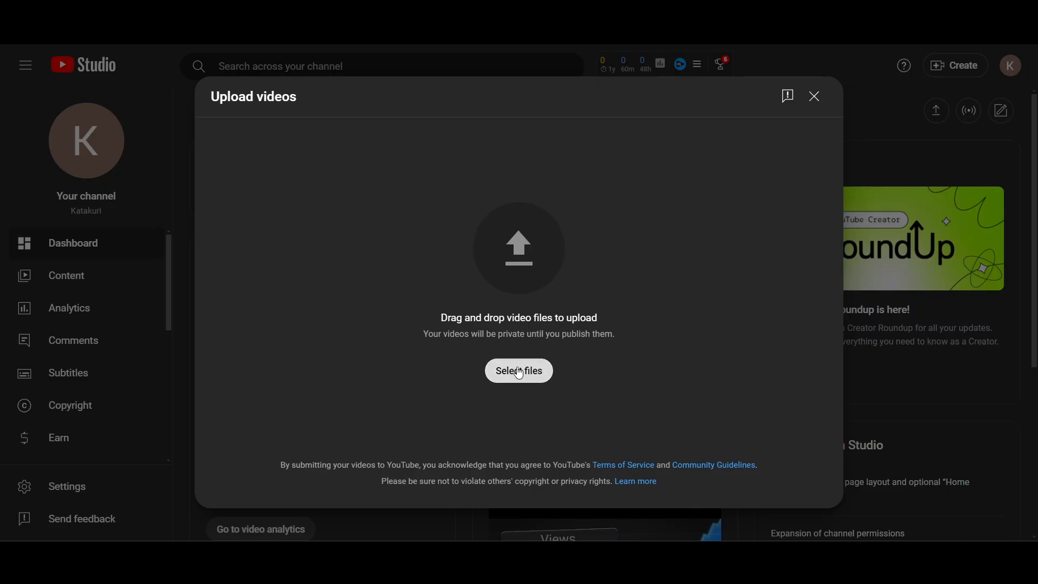
Choose the videoplayback file in the Open dialog to begin uploading it.
{"action": "left_click", "coordinate": [518, 371]}
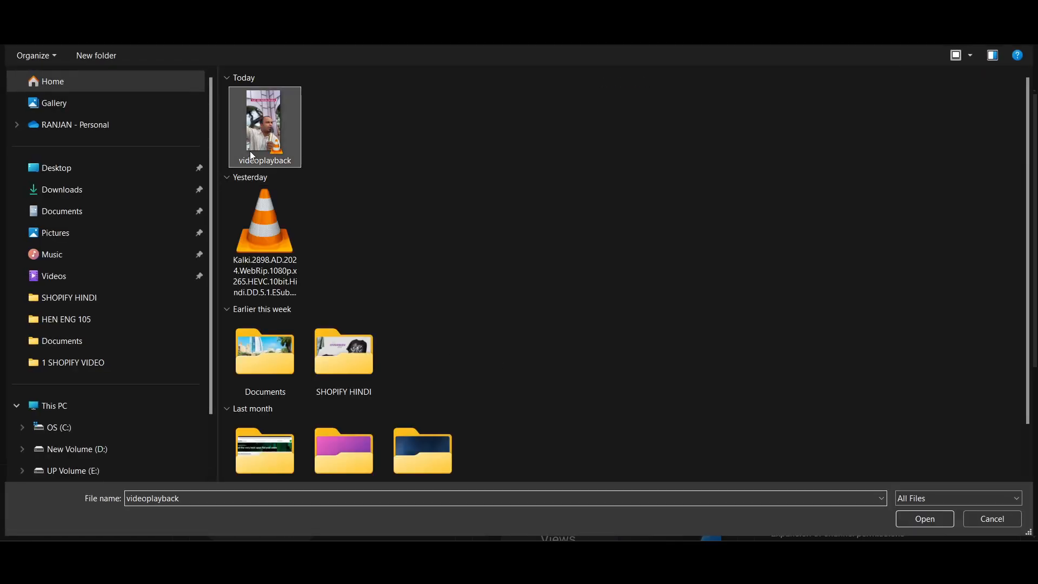
{"action": "right_click", "coordinate": [263, 125]}
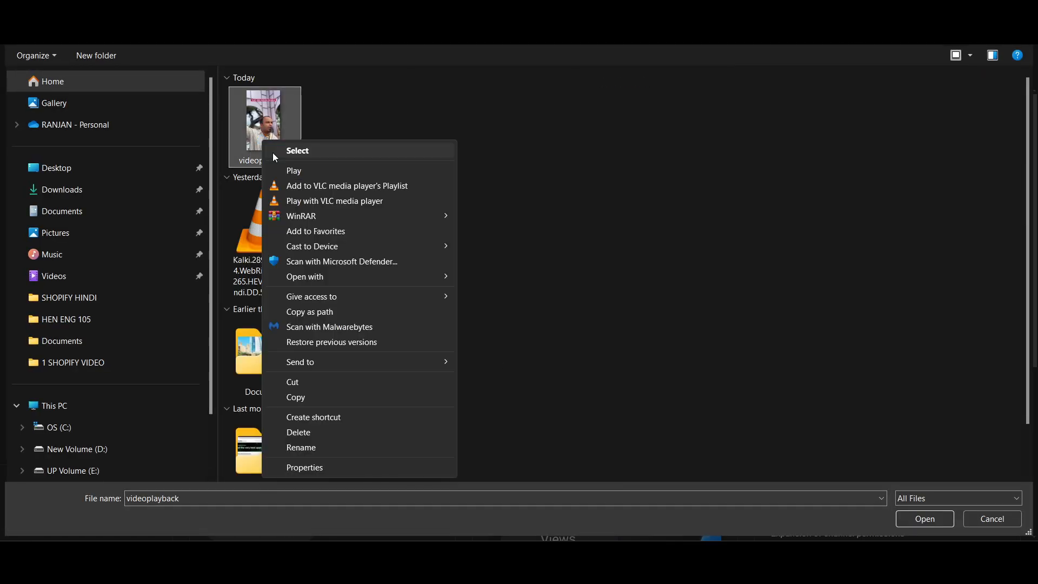
{"action": "left_click", "coordinate": [368, 166]}
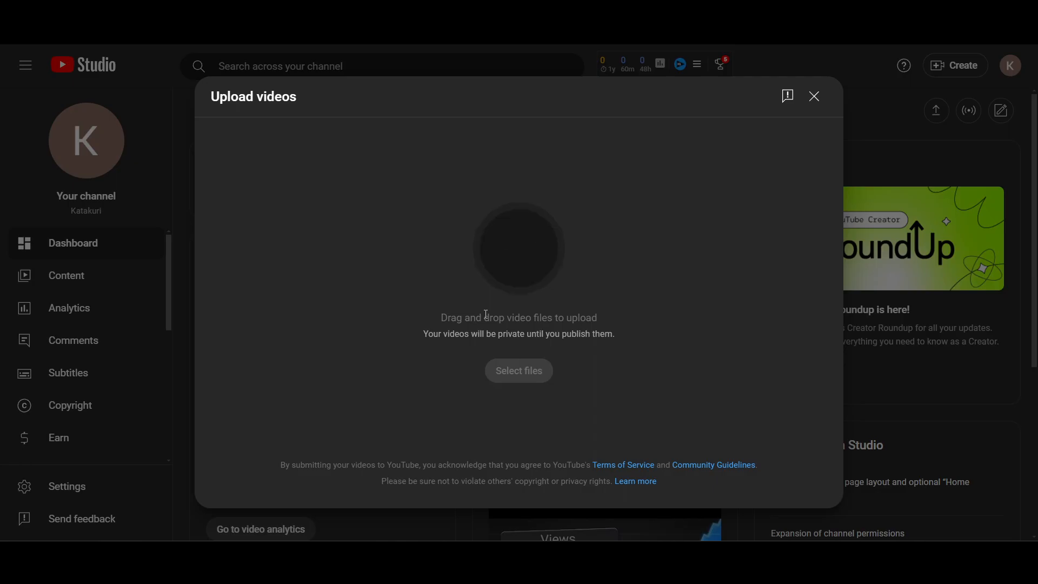
Set the video title to 'test' and continue to the Video elements step.
{"action": "left_click", "coordinate": [518, 370]}
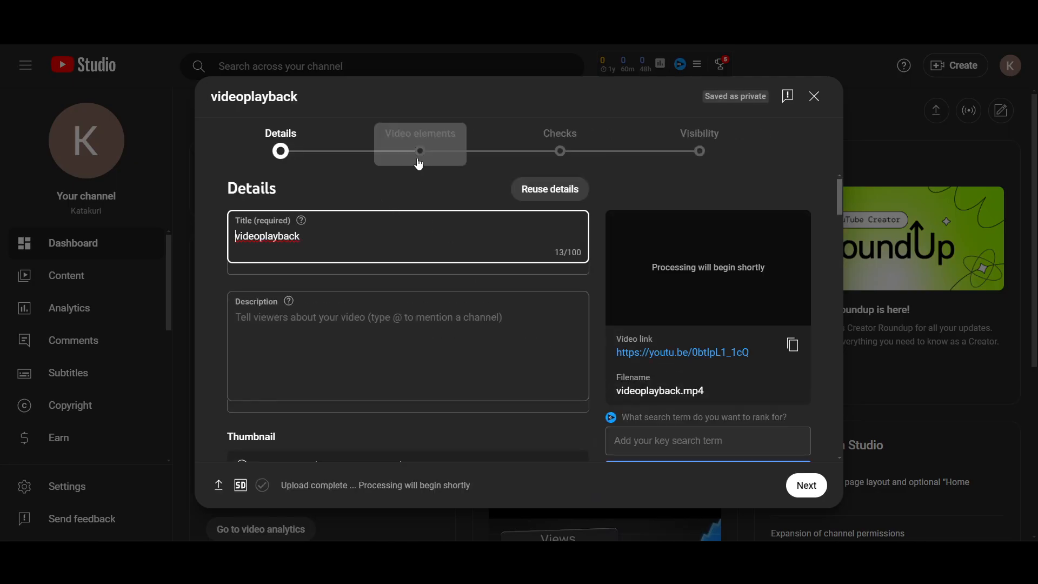
{"action": "scroll", "scroll_direction": "down", "scroll_amount": 3}
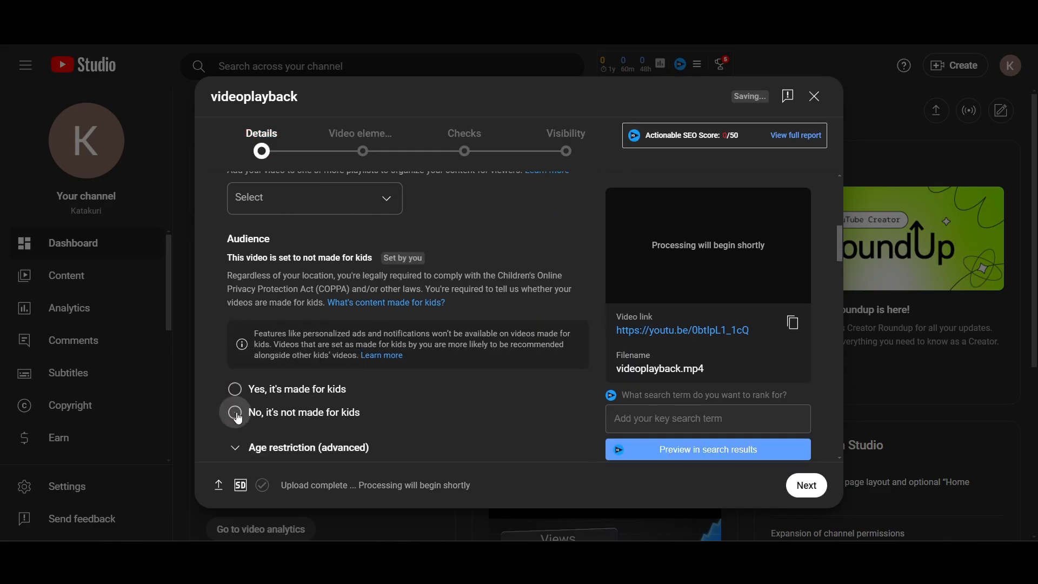
{"action": "scroll", "scroll_direction": "up", "scroll_amount": 3}
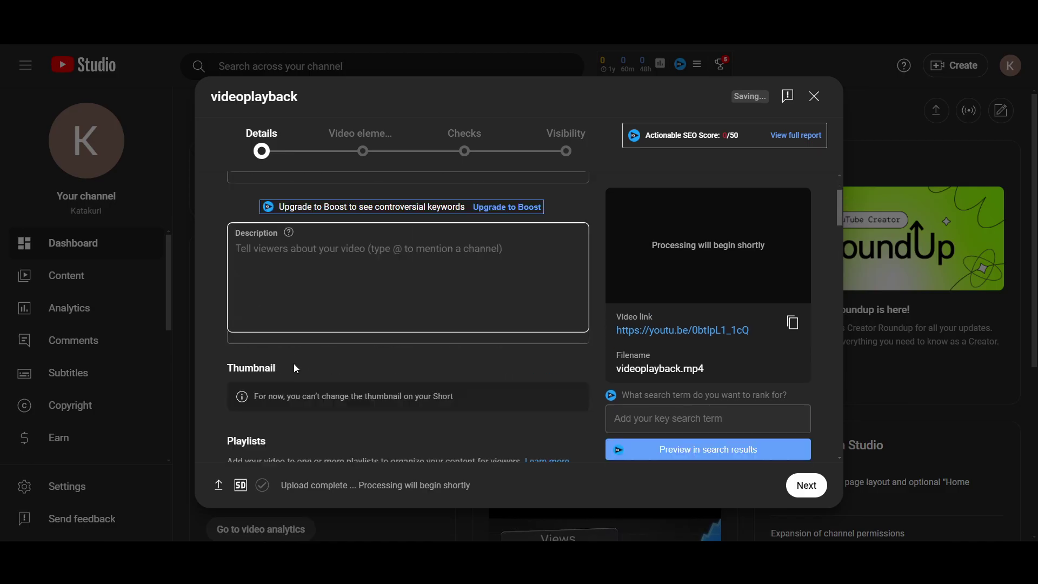
{"action": "scroll", "scroll_direction": "up", "scroll_amount": 3}
{"action": "type", "text": "test"}
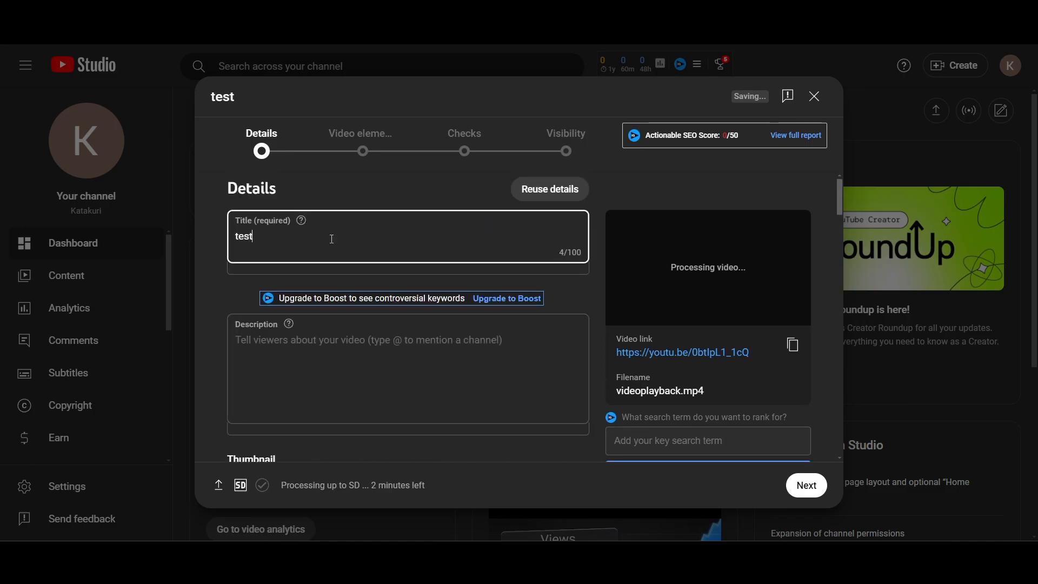
{"action": "left_click", "coordinate": [805, 485]}
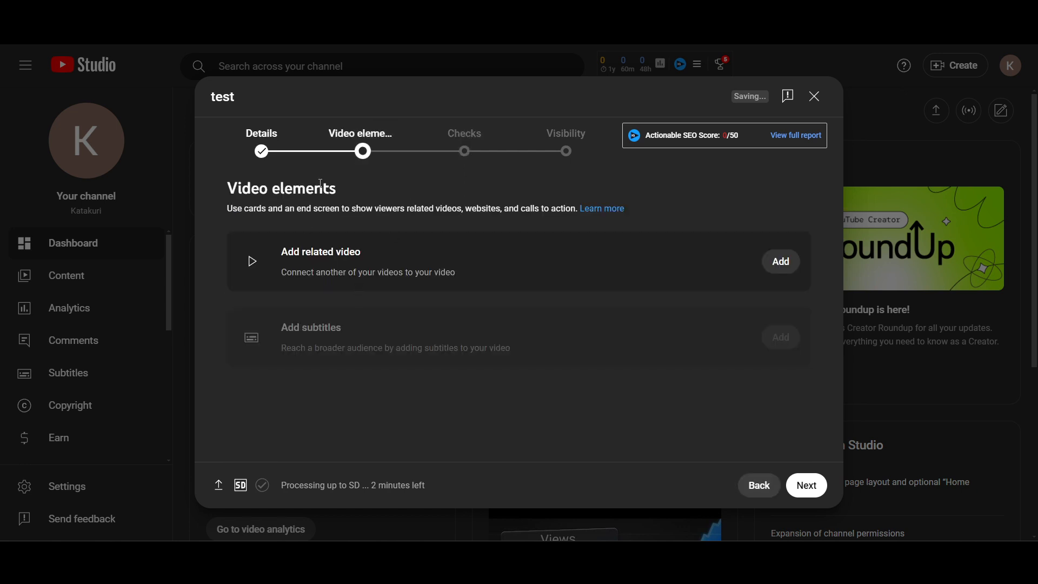
{"action": "mouse_move", "coordinate": [338, 297]}
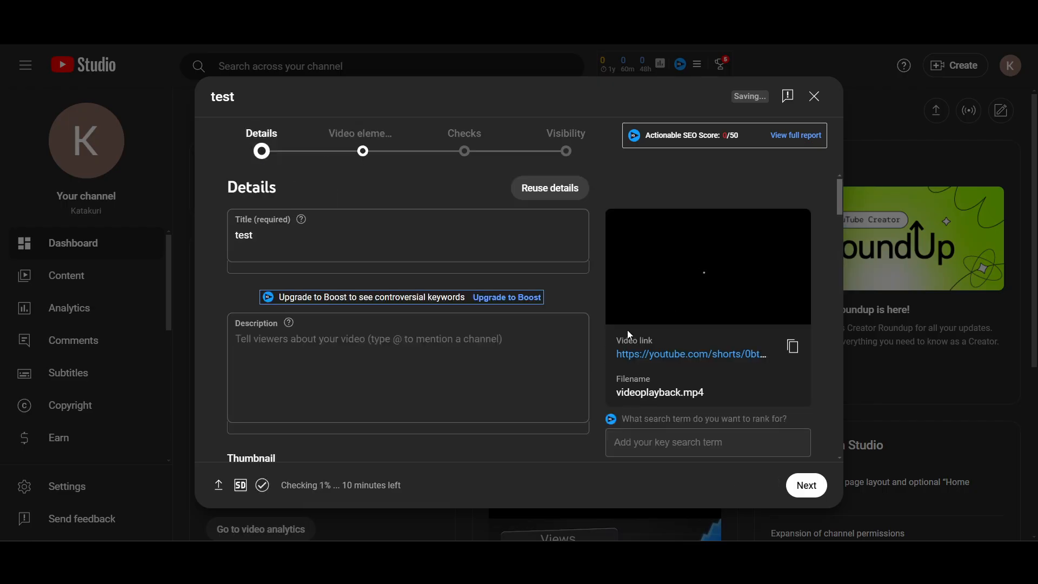
Set visibility to Private, save the upload and close the dialog.
{"action": "left_click", "coordinate": [464, 151]}
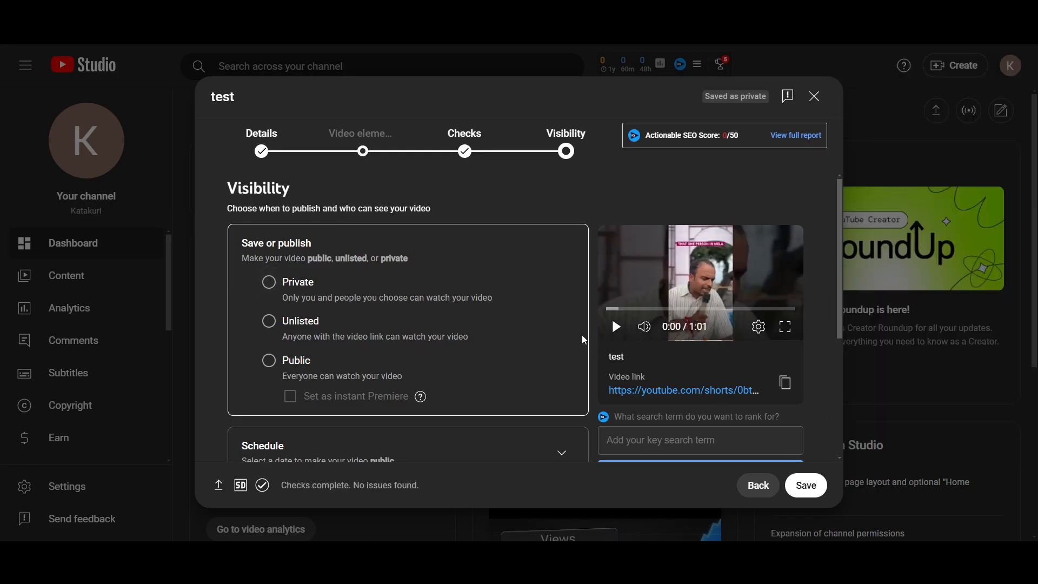
{"action": "left_click", "coordinate": [270, 283]}
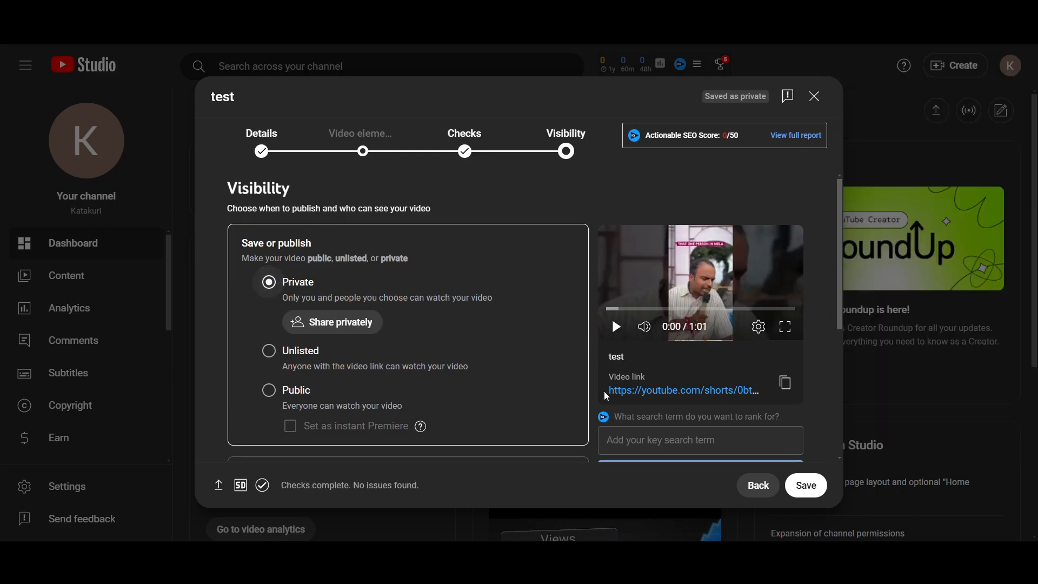
{"action": "left_click", "coordinate": [805, 484]}
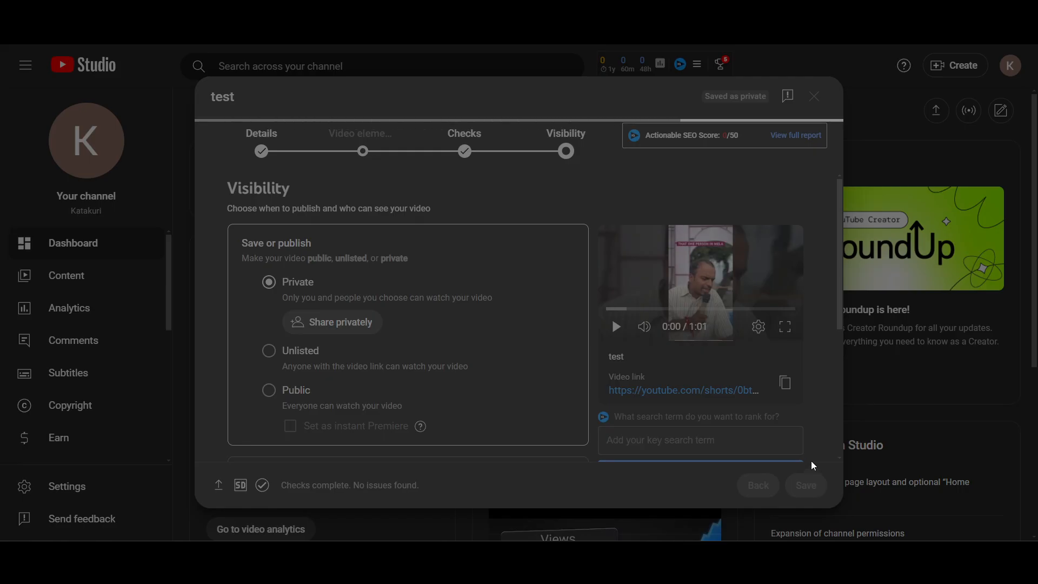
{"action": "left_click", "coordinate": [815, 96]}
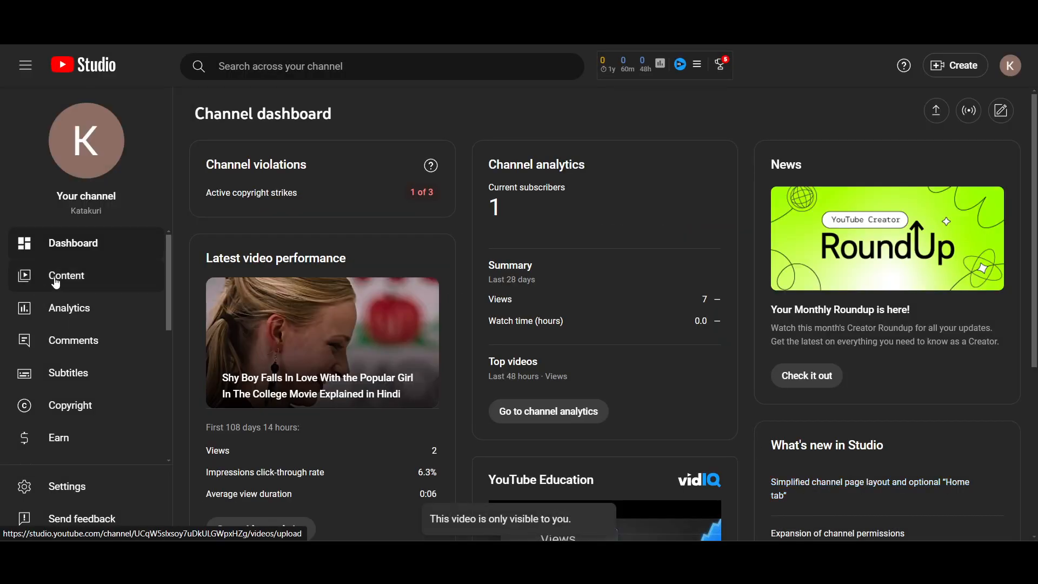
Show the Shorts list in Content, where 'test' appears as a private short.
{"action": "left_click", "coordinate": [66, 276]}
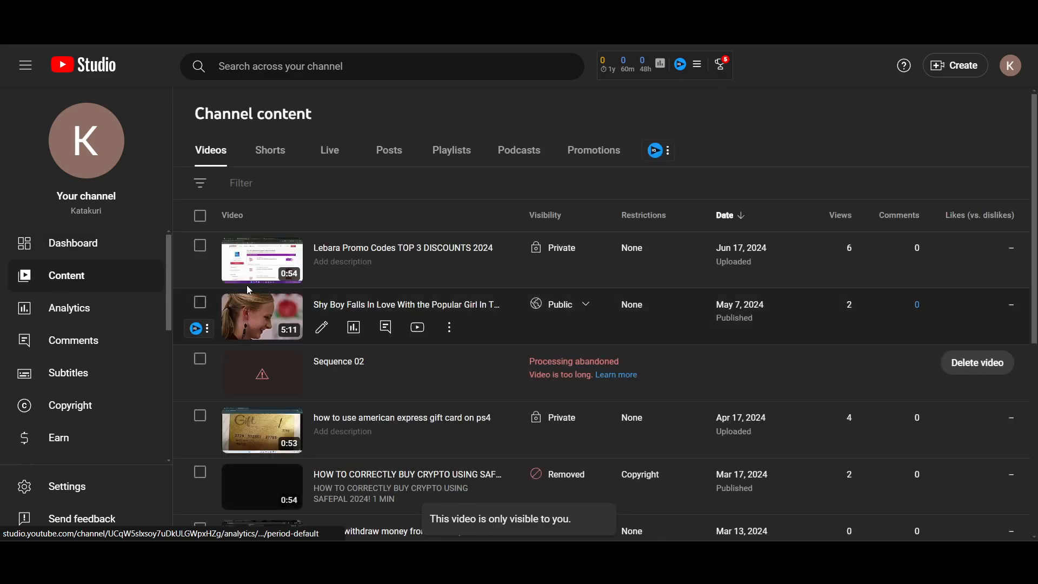
{"action": "left_click", "coordinate": [270, 150]}
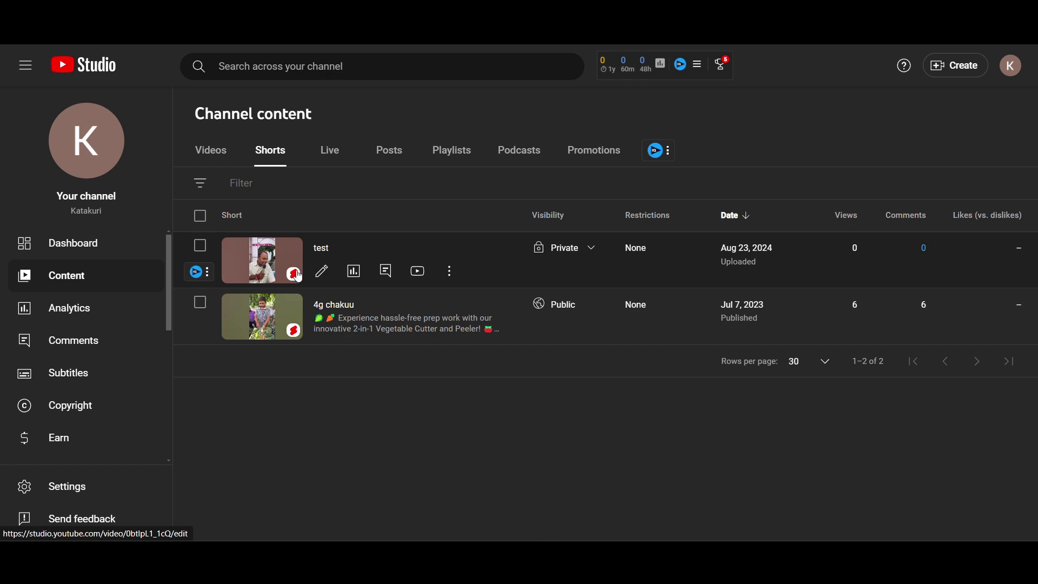
{"action": "mouse_move", "coordinate": [498, 452]}
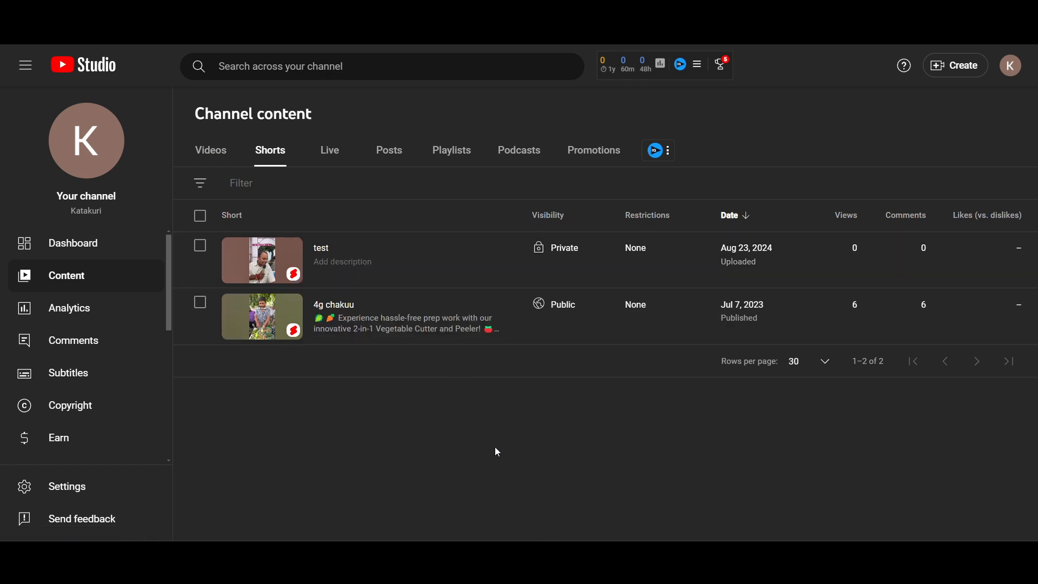